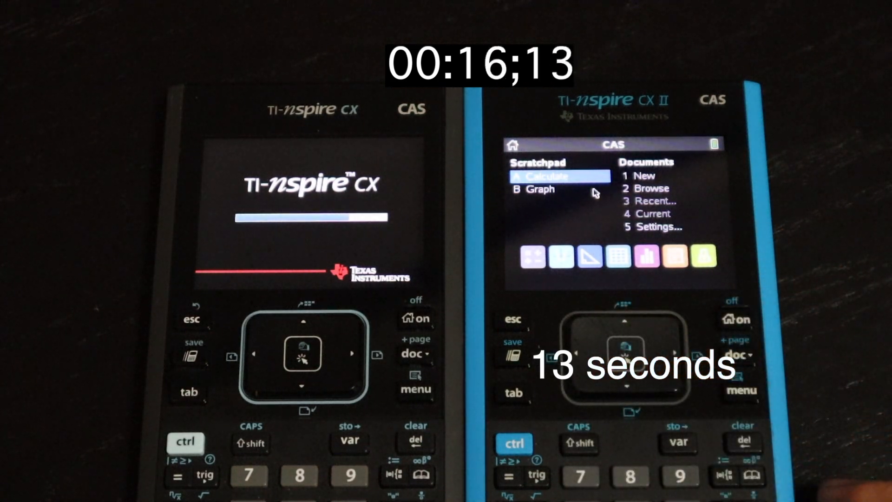
# Step: Power on both handhelds and let them boot to the home screen
pyautogui.click(558, 175)
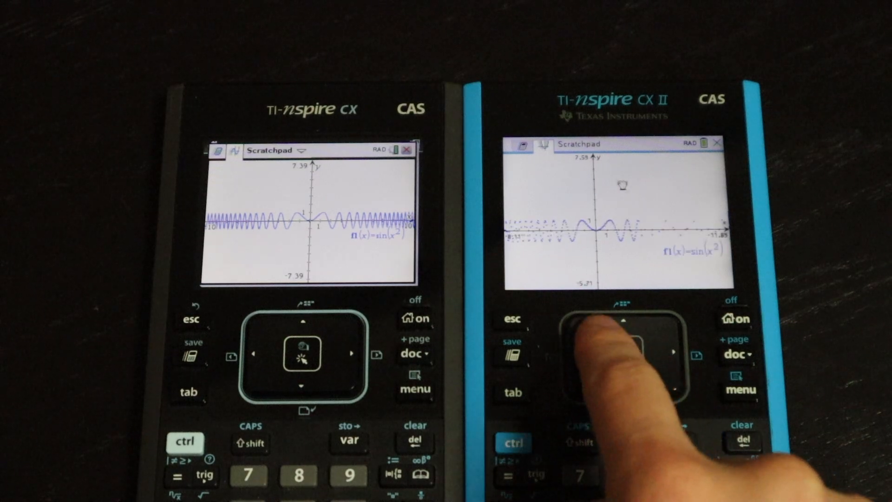
# Step: Graph f1(x)=sin(x²) in the Scratchpad on both calculators
pyautogui.click(621, 353)
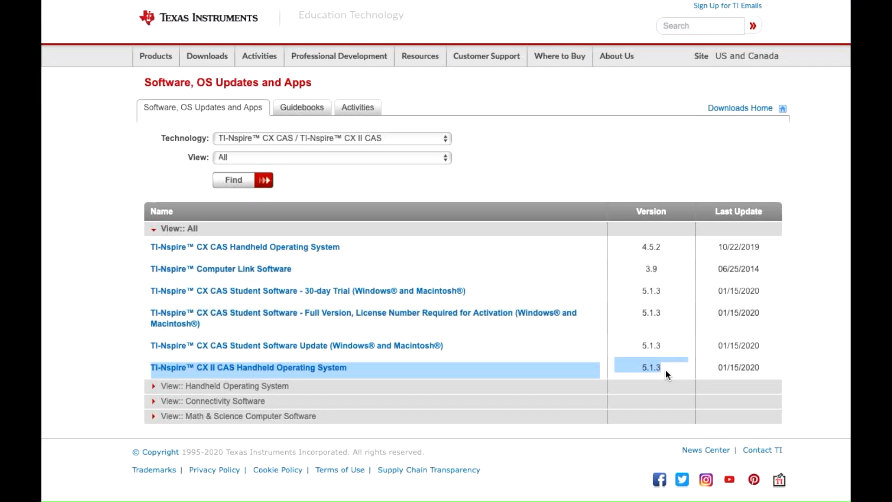
pyautogui.moveTo(693, 382)
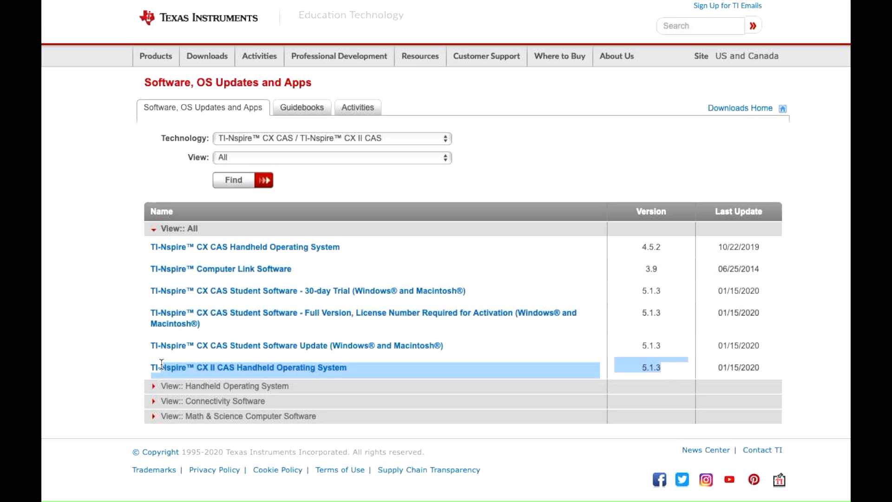
pyautogui.moveTo(664, 366)
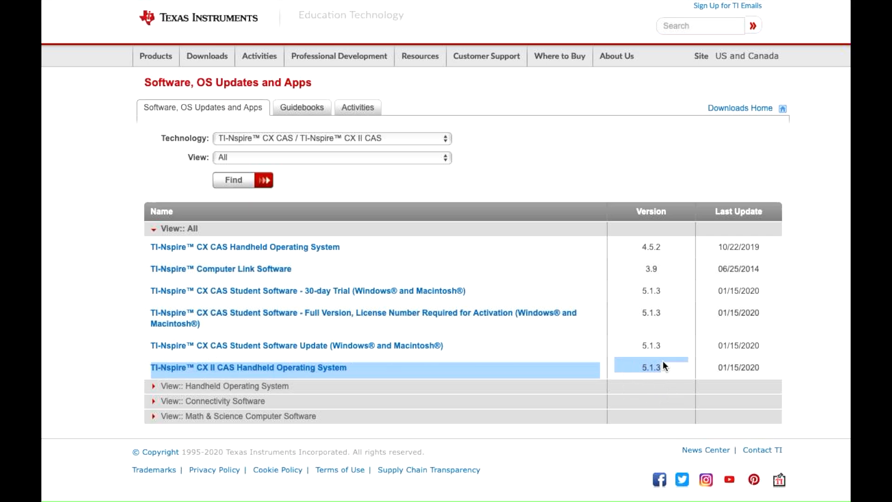
pyautogui.moveTo(671, 250)
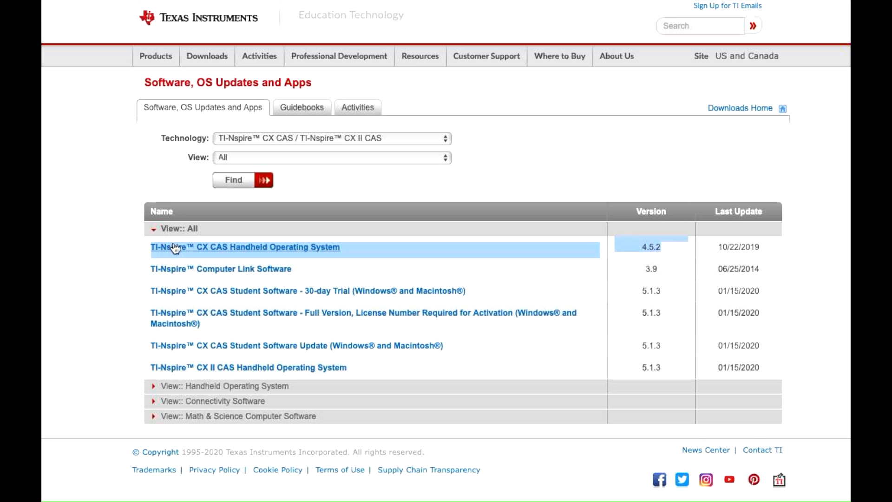
pyautogui.moveTo(671, 268)
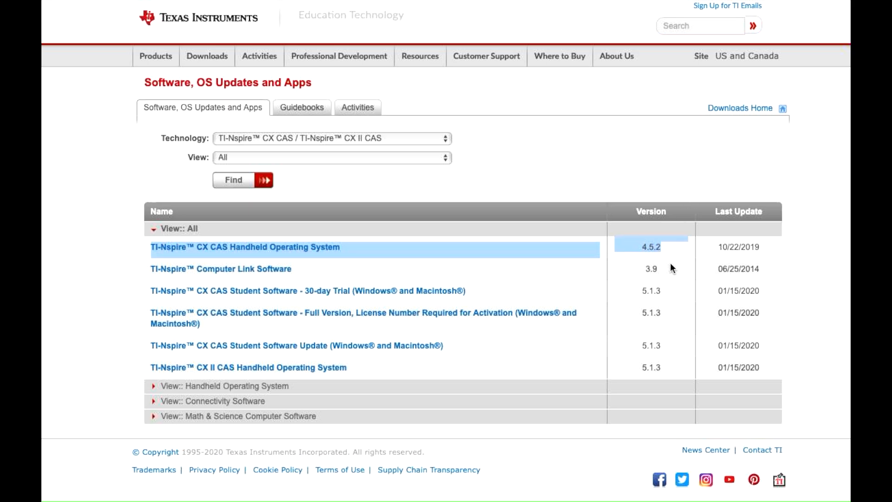
pyautogui.moveTo(794, 249)
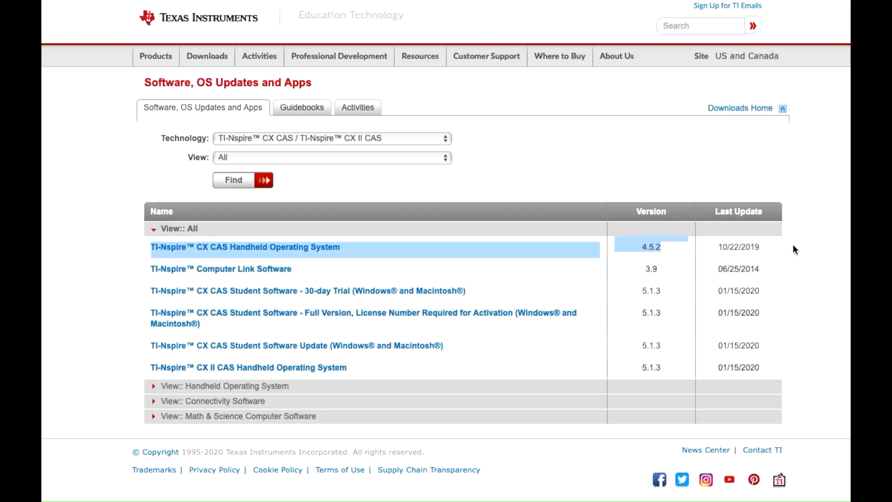
pyautogui.moveTo(772, 257)
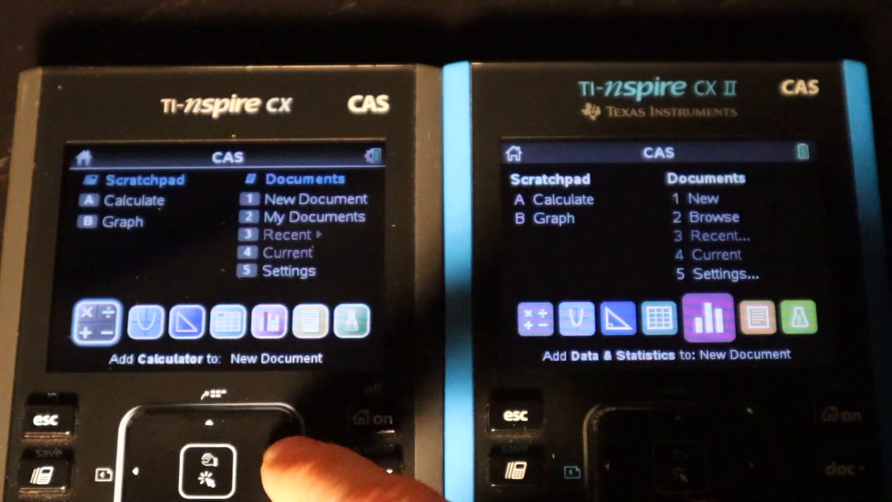
# Step: Select Scratchpad > A: Calculate on both handhelds to get an empty calculator page
pyautogui.click(289, 271)
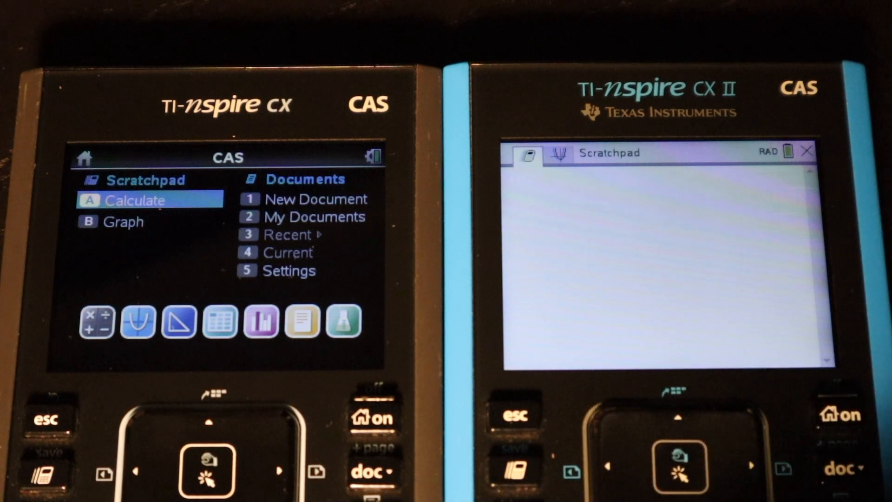
pyautogui.click(148, 199)
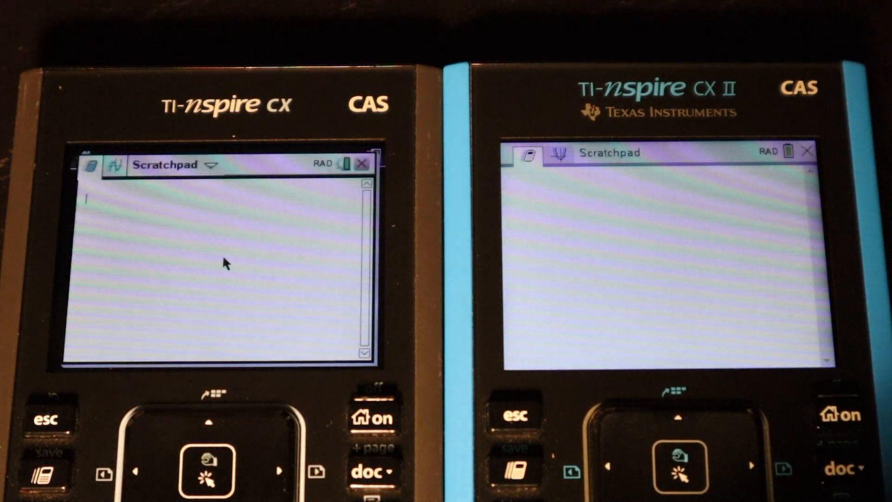